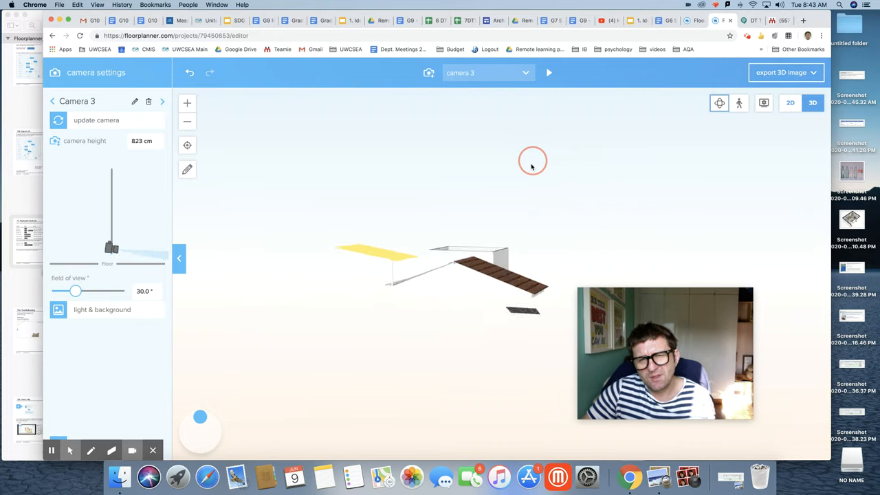
# Orbit the 3D house model, then return to the 2D floor plan.
pyautogui.moveTo(534, 165); pyautogui.dragTo(712, 177)
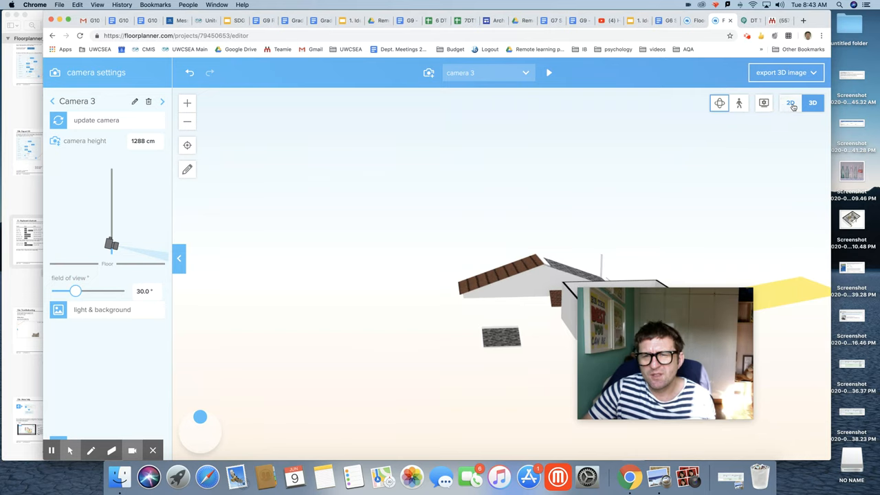
pyautogui.click(790, 102)
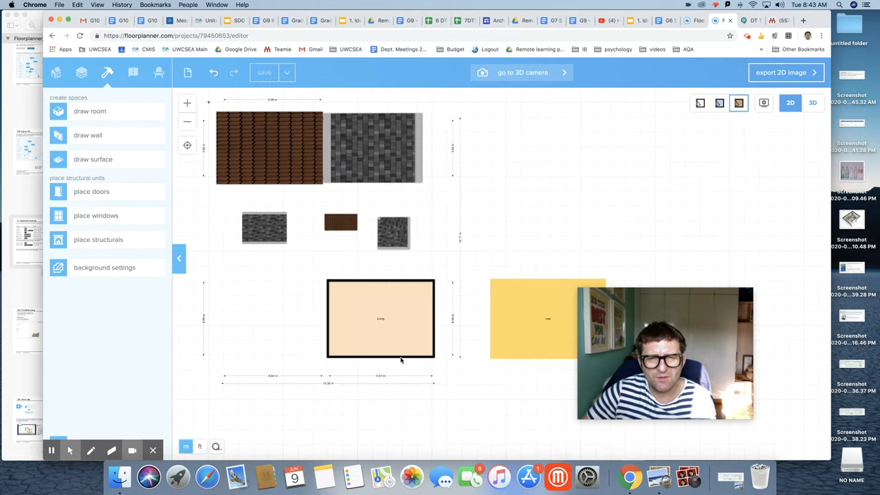
# After a 3D check, select a Living room corner and set its walls to 150 cm high.
pyautogui.click(813, 102)
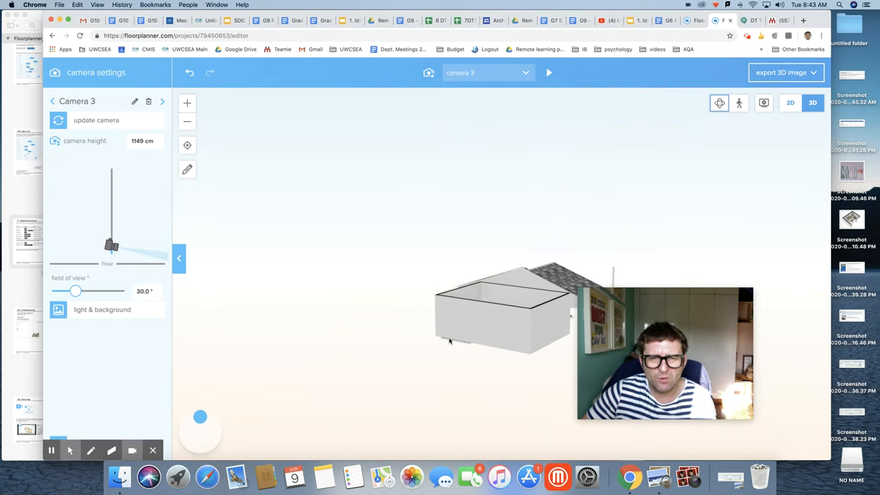
pyautogui.click(790, 102)
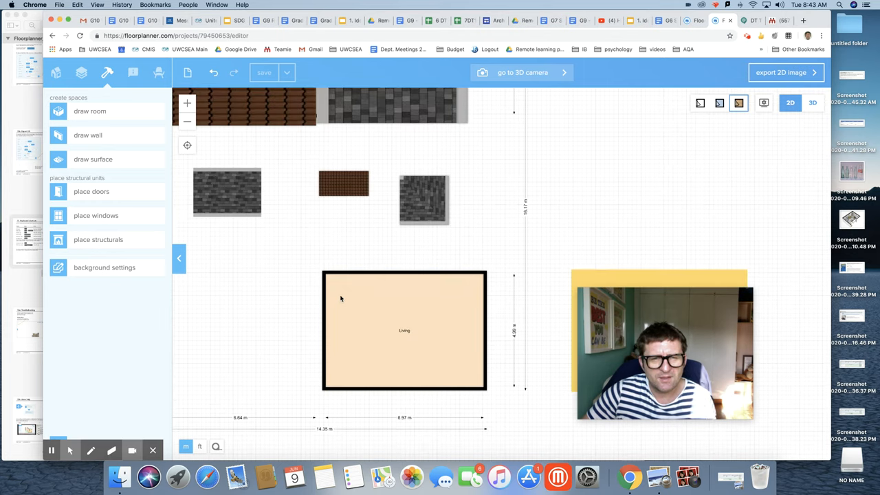
pyautogui.click(324, 283)
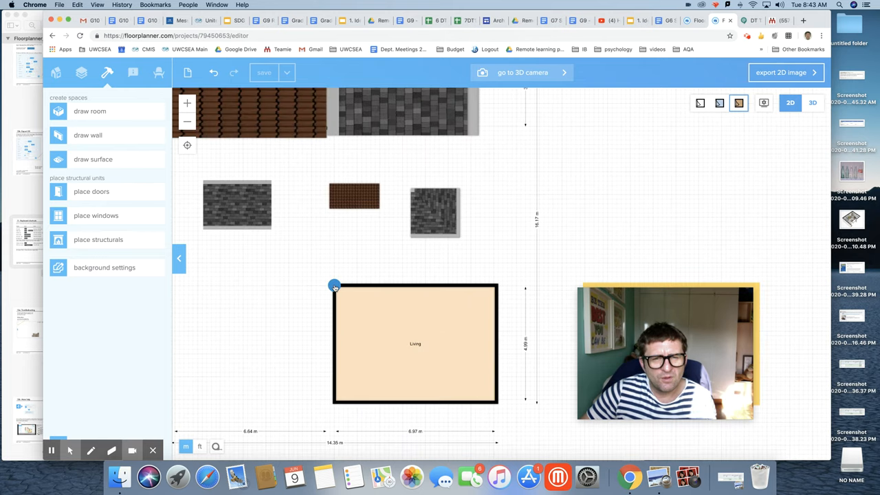
pyautogui.click(334, 285)
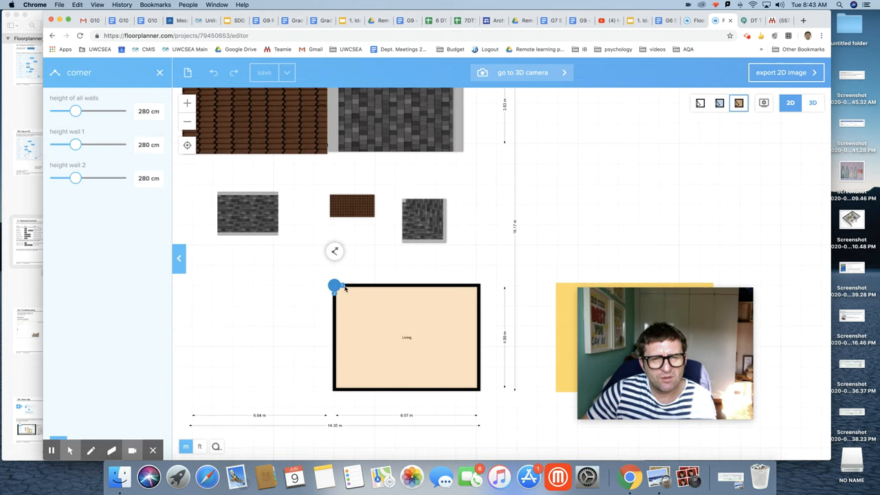
pyautogui.click(146, 110)
pyautogui.write('150')
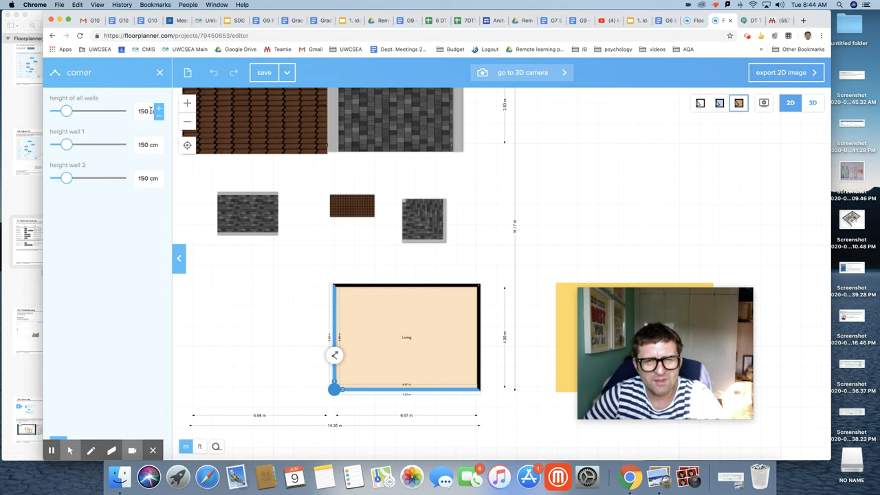
pyautogui.click(813, 102)
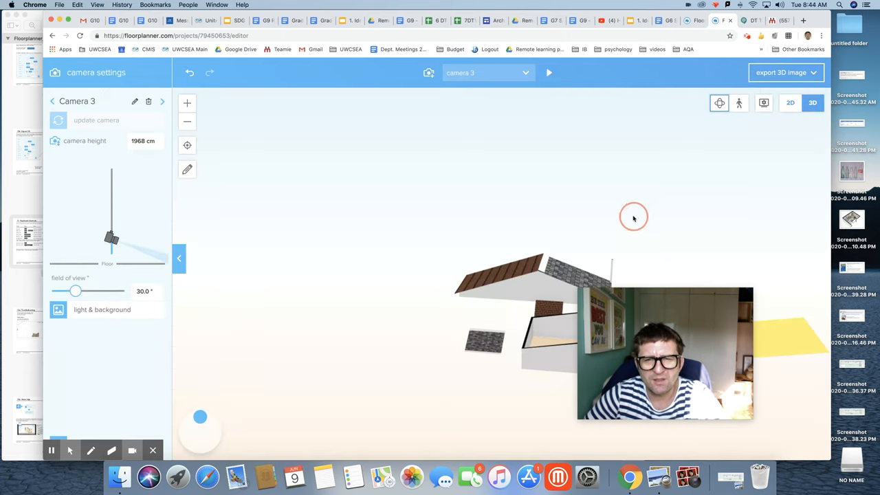
pyautogui.moveTo(632, 217); pyautogui.dragTo(543, 179)
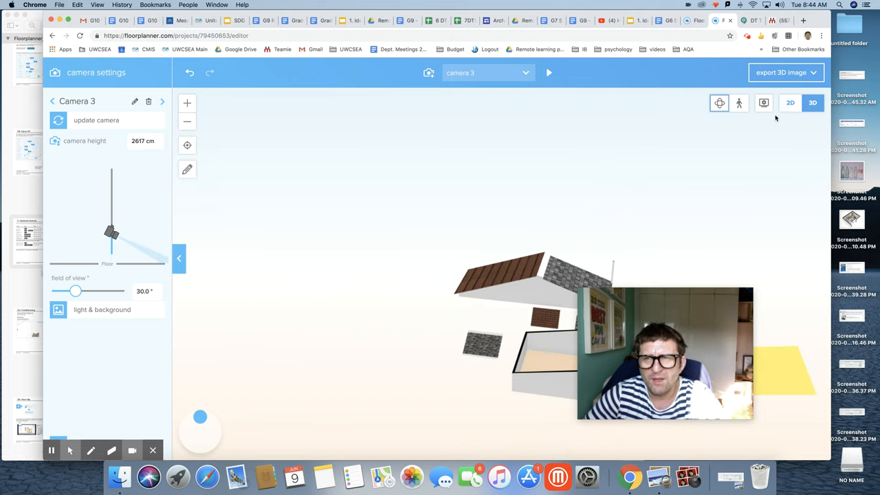
pyautogui.click(790, 101)
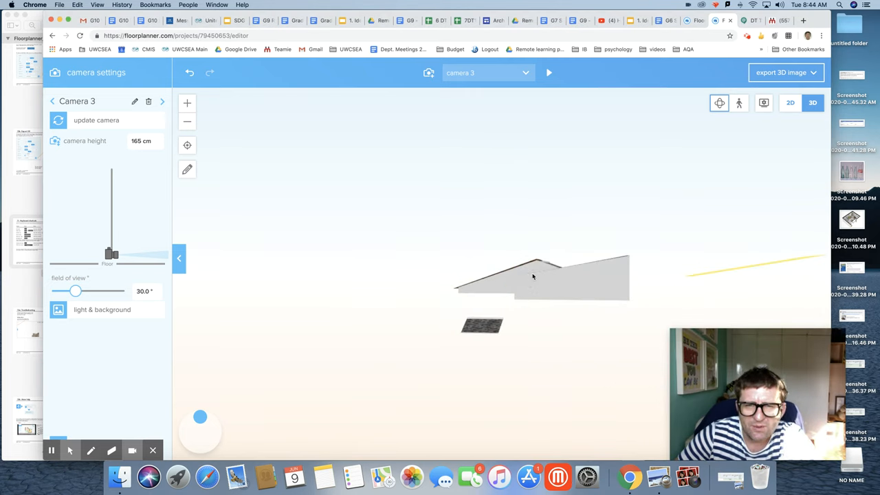
pyautogui.click(790, 102)
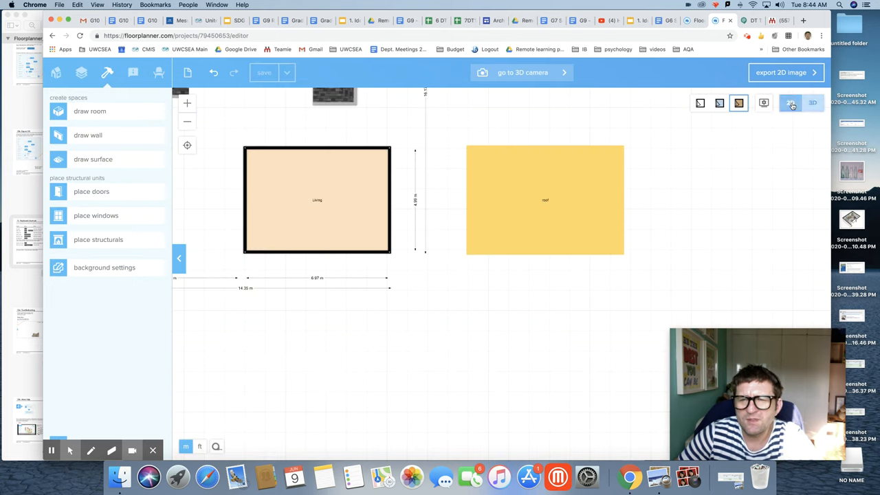
# Raise one corner of the yellow roof surface to 280 cm above the floor.
pyautogui.click(544, 199)
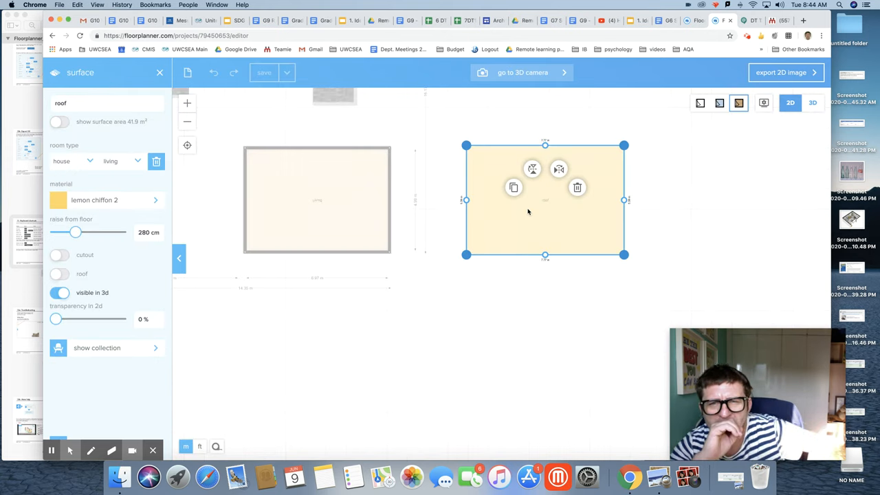
pyautogui.moveTo(545, 205)
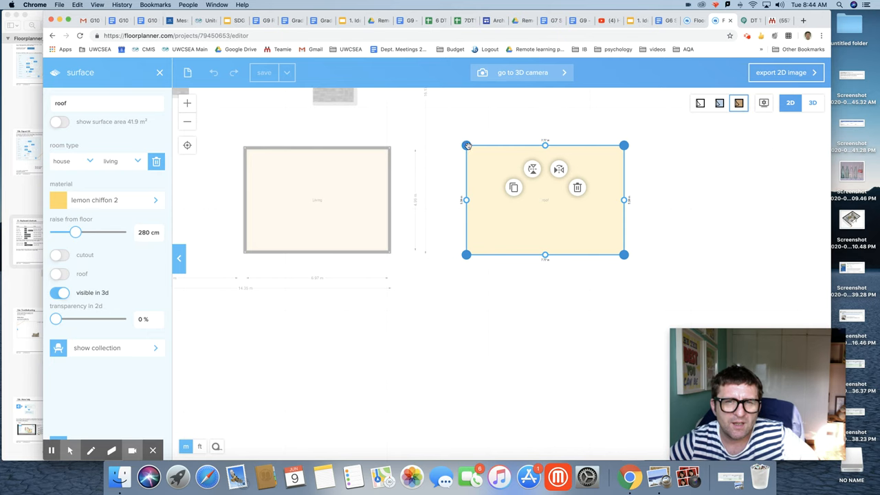
pyautogui.click(466, 146)
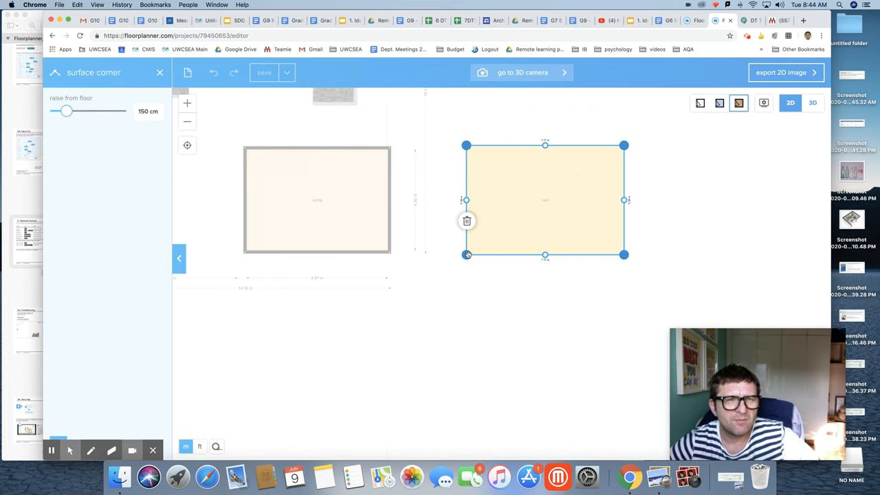
pyautogui.moveTo(66, 110); pyautogui.dragTo(74, 110)
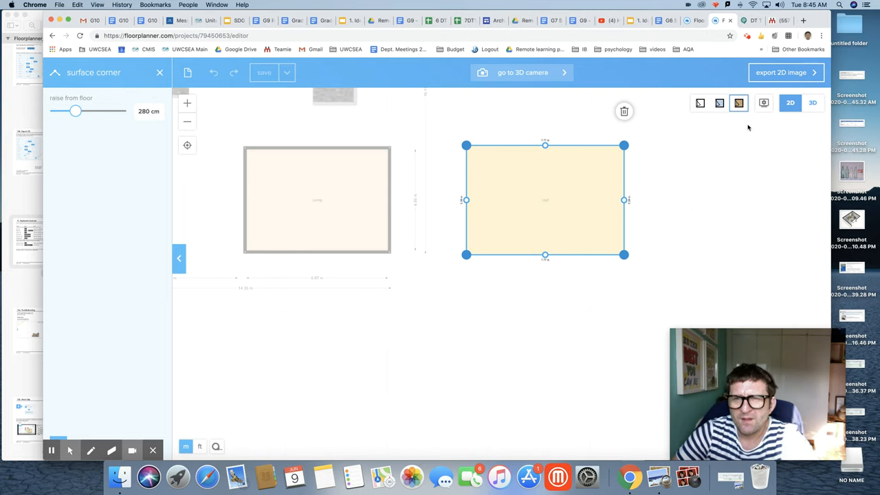
pyautogui.moveTo(571, 195)
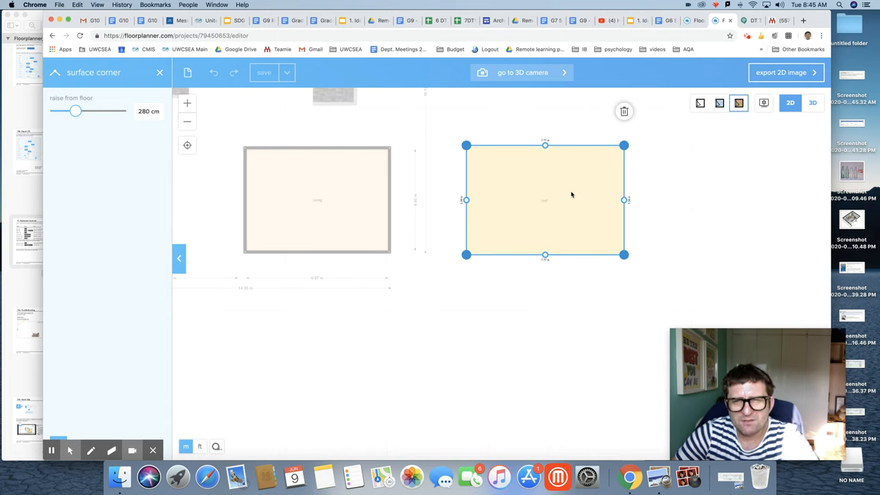
# Place the yellow roof surface over the Living room and view it in 3D.
pyautogui.click(564, 220)
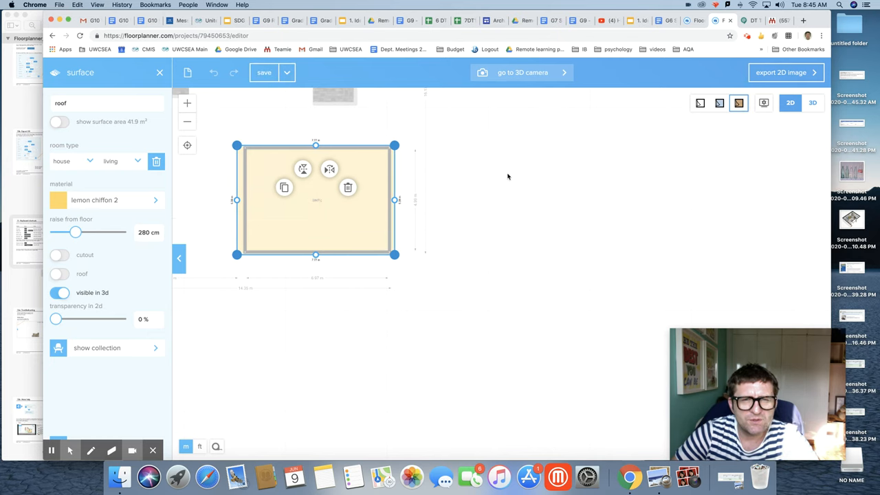
pyautogui.click(813, 102)
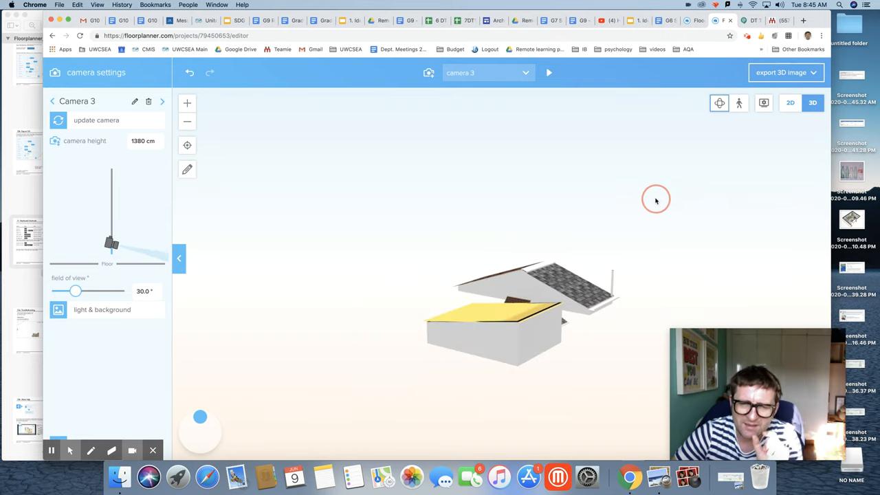
pyautogui.moveTo(722, 174)
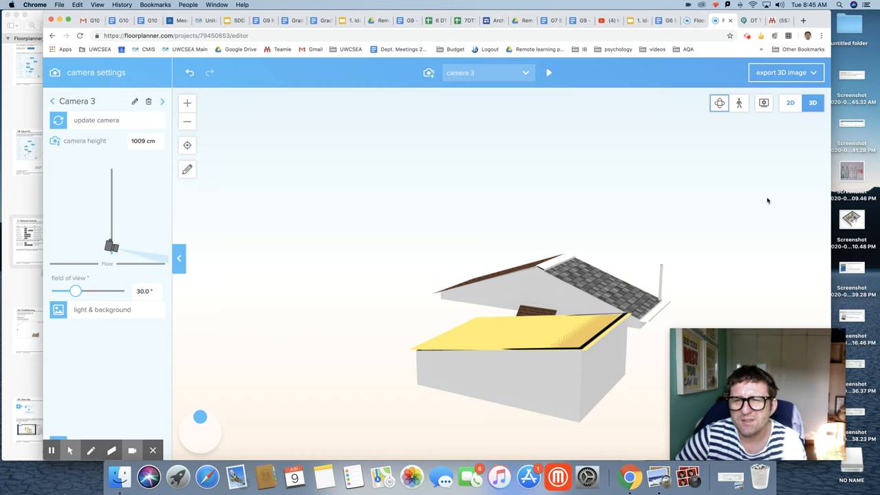
# Back in 2D, move the roof surface off the Living room to beside it.
pyautogui.click(790, 102)
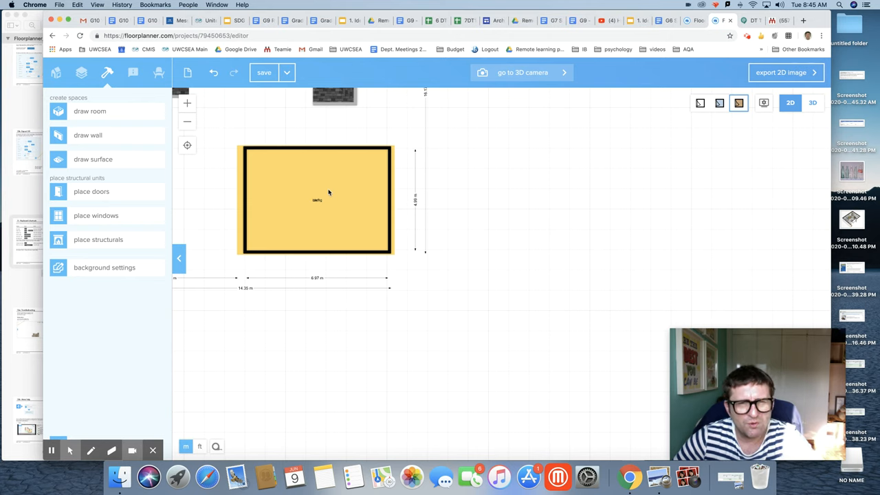
pyautogui.click(315, 199)
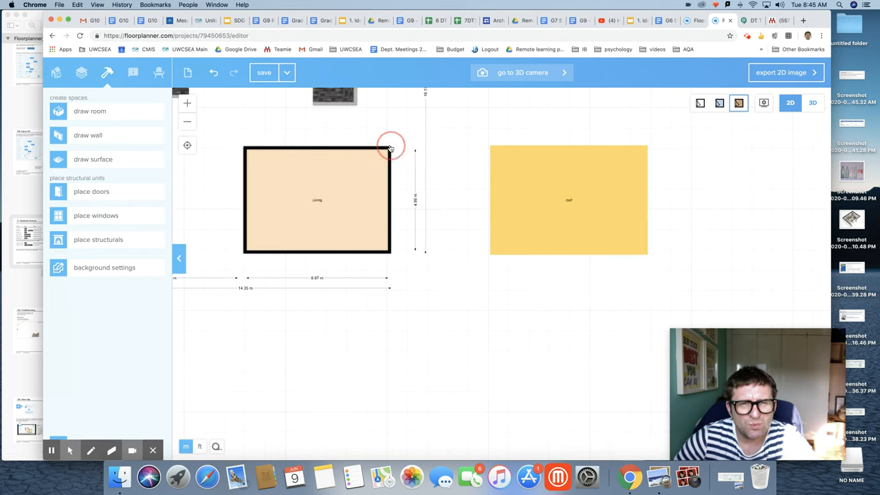
pyautogui.click(391, 149)
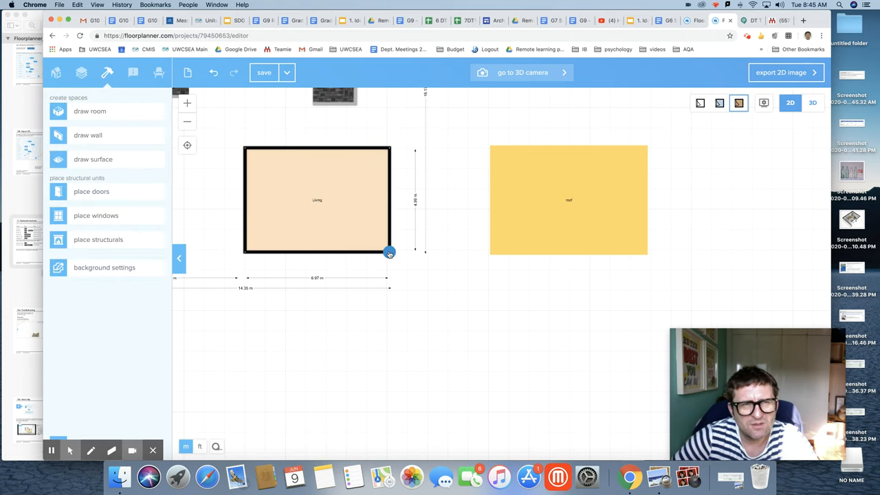
# Set the walls at the Living room's bottom-right corner to 275 cm, then select the roof surface.
pyautogui.click(390, 251)
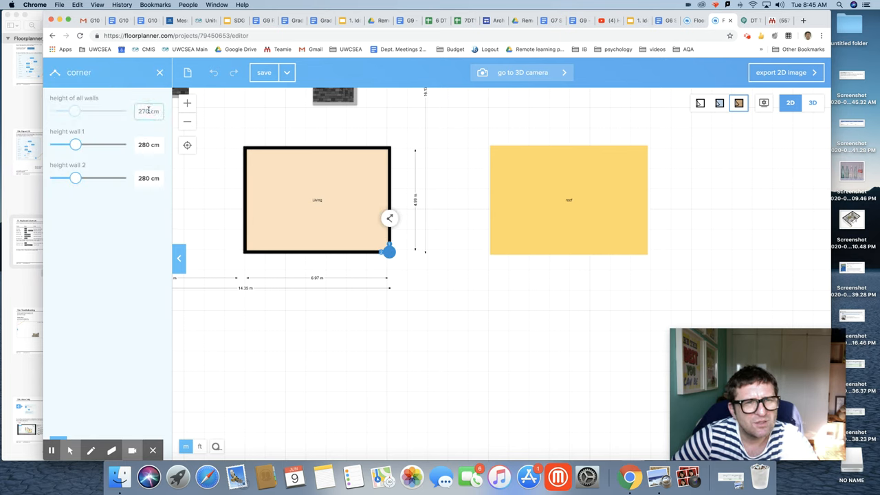
pyautogui.tripleClick(149, 110)
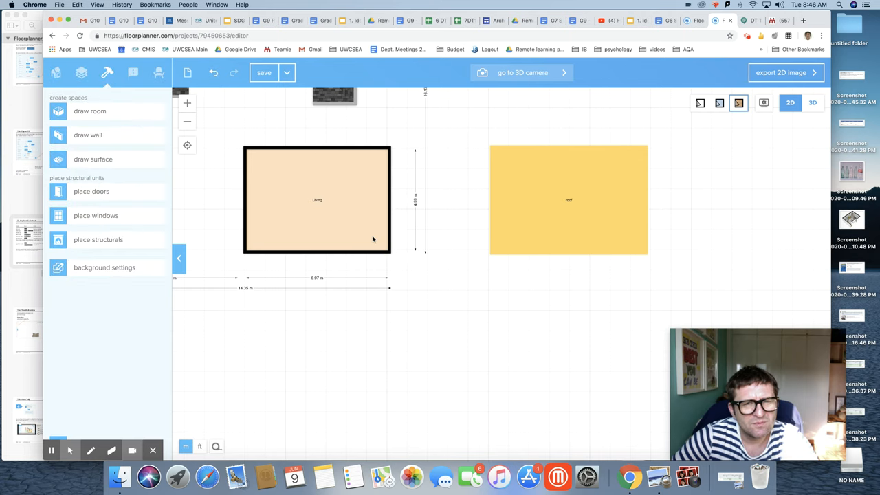
pyautogui.click(388, 252)
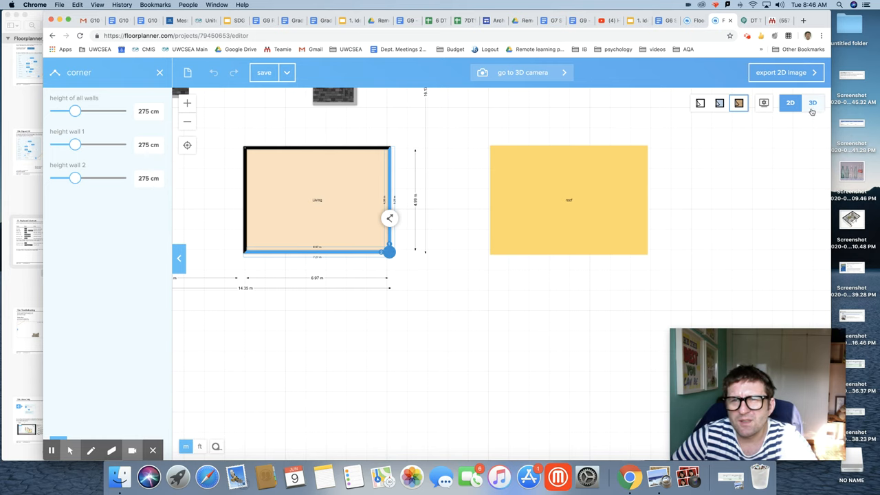
pyautogui.click(570, 199)
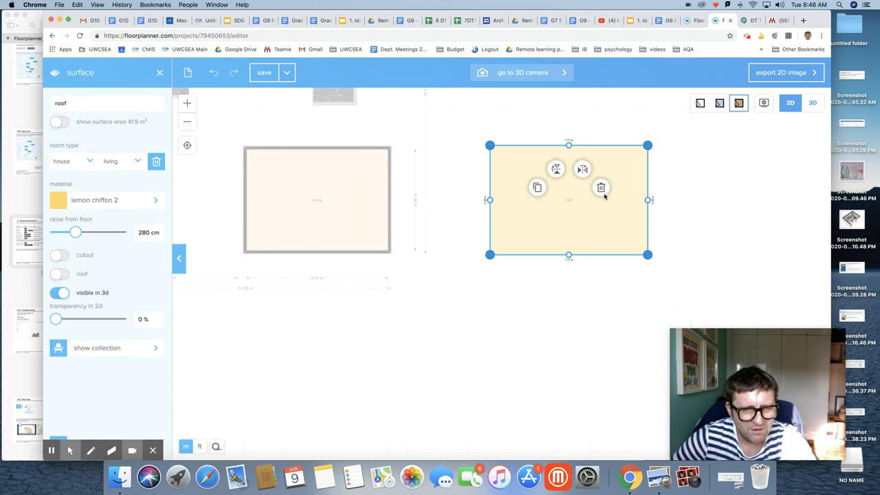
# Drag the roof surface onto the Living room, check it in 3D, and return to the build panel.
pyautogui.moveTo(569, 199); pyautogui.dragTo(315, 195)
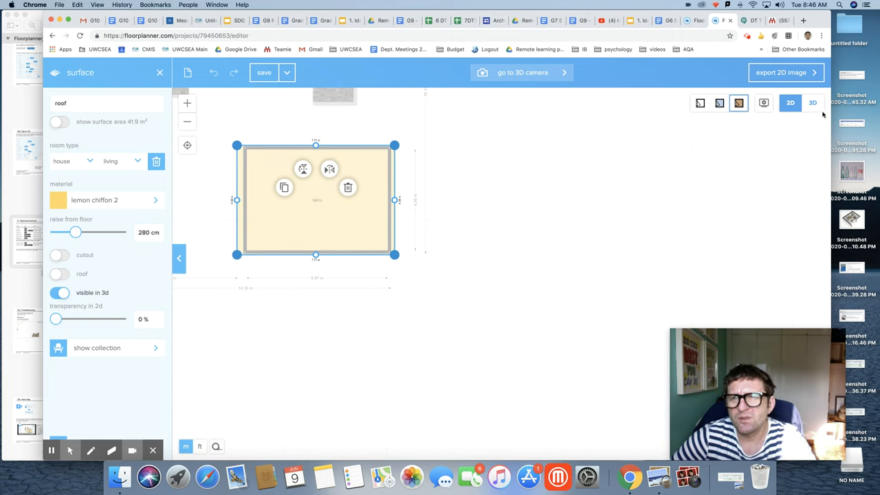
pyautogui.click(813, 102)
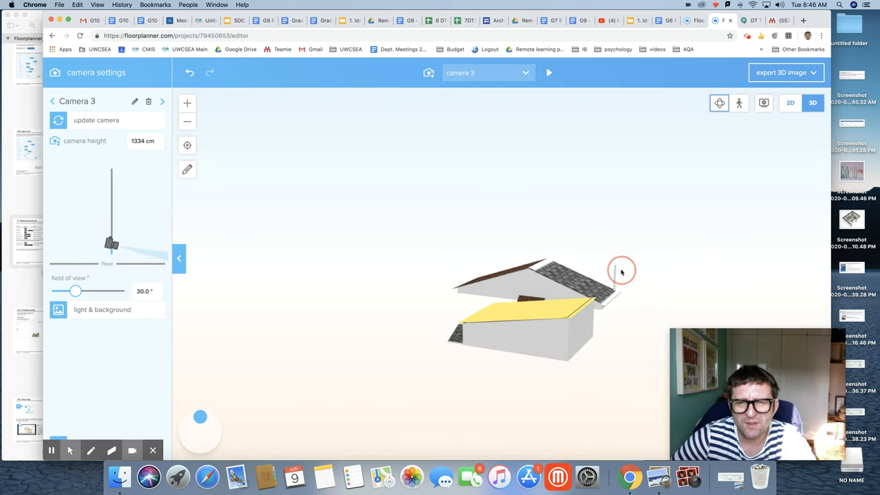
pyautogui.click(790, 102)
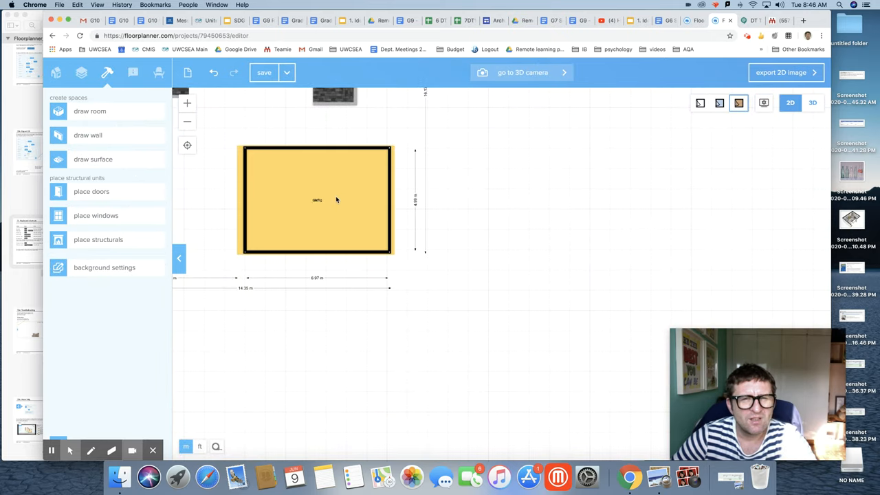
pyautogui.moveTo(330, 200)
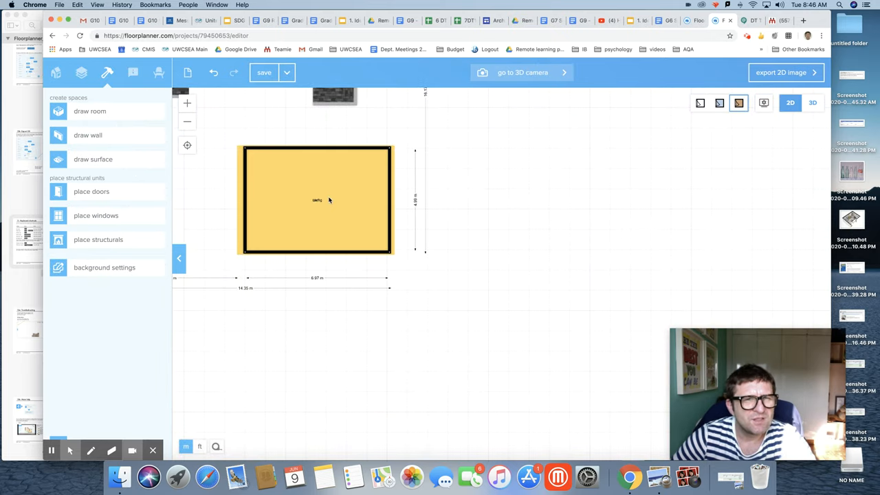
pyautogui.click(317, 201)
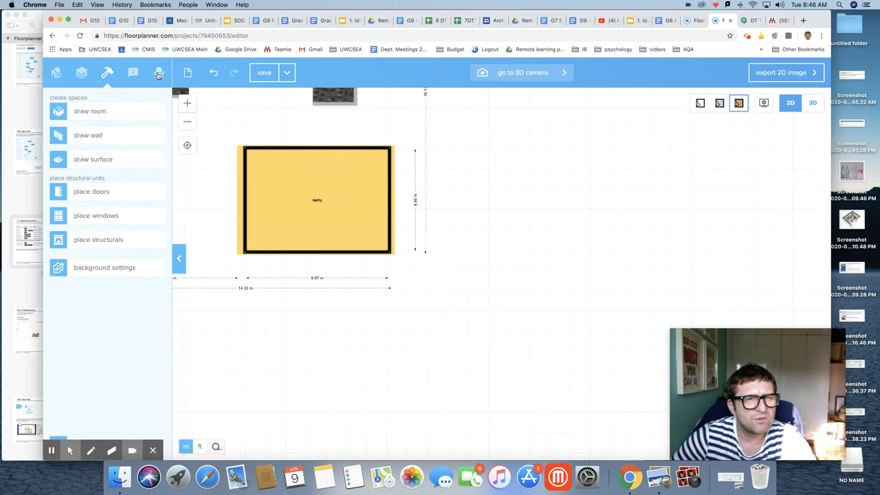
pyautogui.click(158, 72)
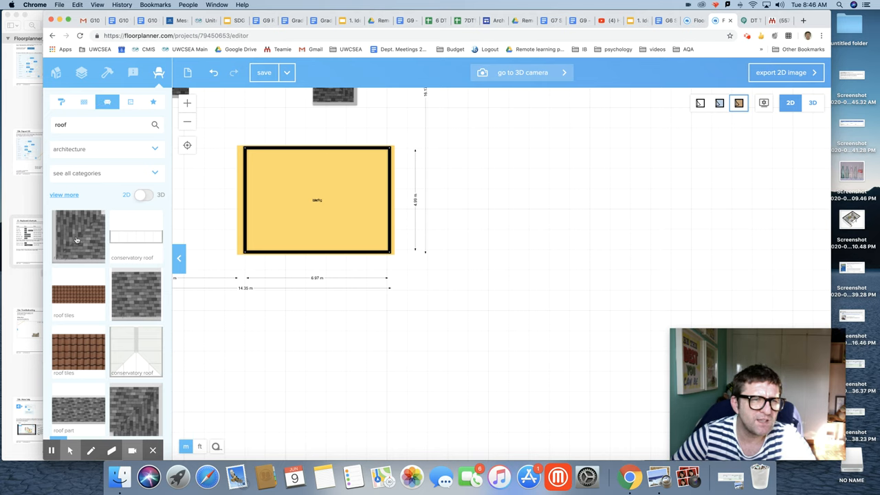
# Place two grey roof parts right of and below the room, then select the lower one.
pyautogui.moveTo(78, 236); pyautogui.dragTo(523, 222)
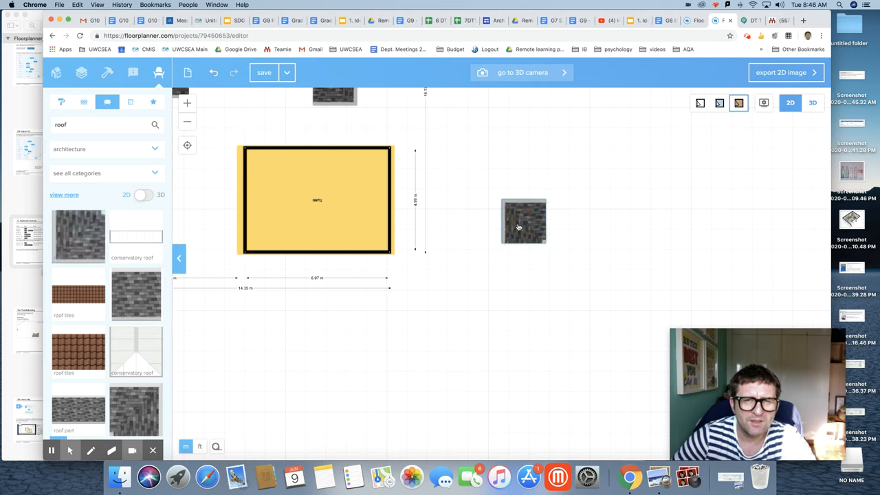
pyautogui.moveTo(523, 220); pyautogui.dragTo(550, 342)
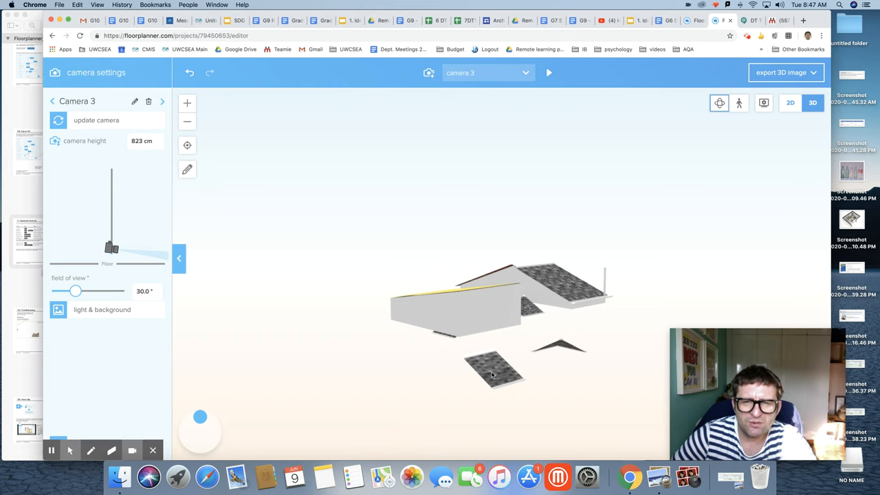
pyautogui.click(789, 102)
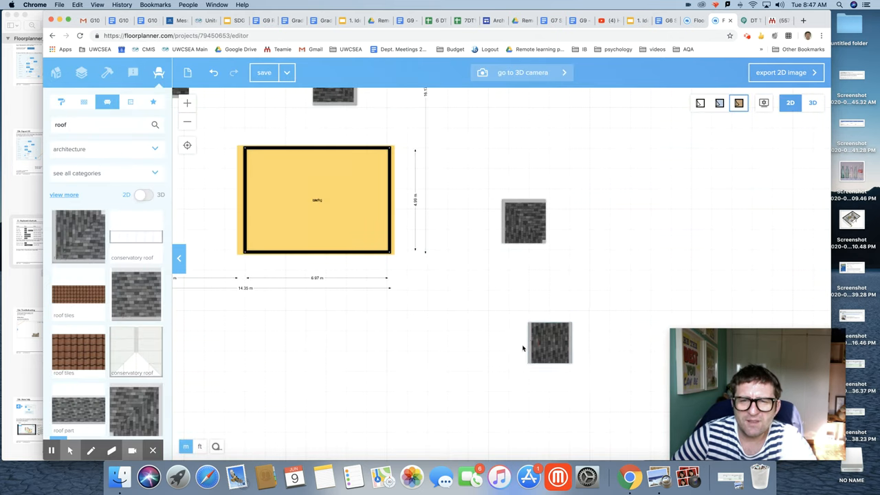
pyautogui.click(550, 344)
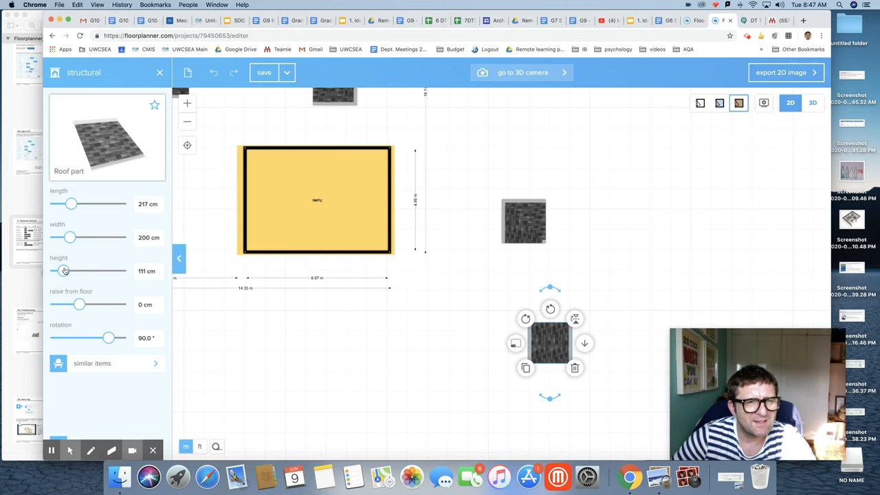
pyautogui.moveTo(96, 297)
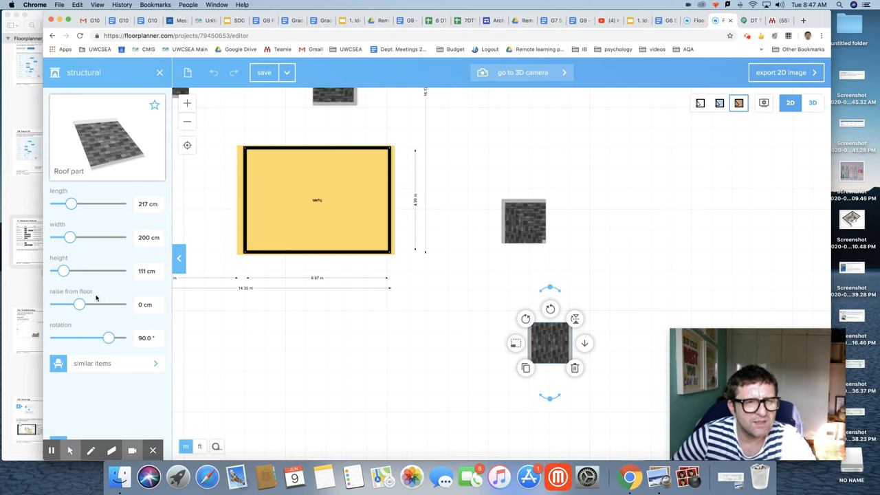
# Raise the lower grey roof part off the floor and return to the 2D plan.
pyautogui.moveTo(80, 306); pyautogui.dragTo(102, 305)
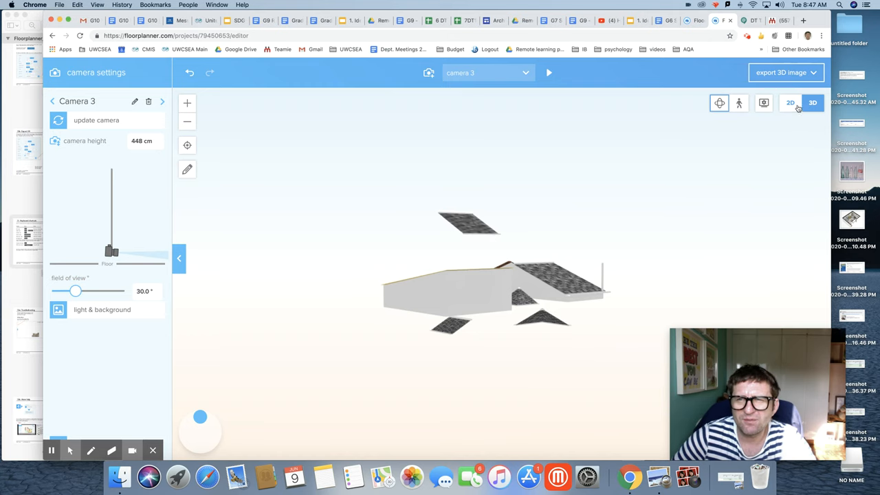
pyautogui.click(789, 102)
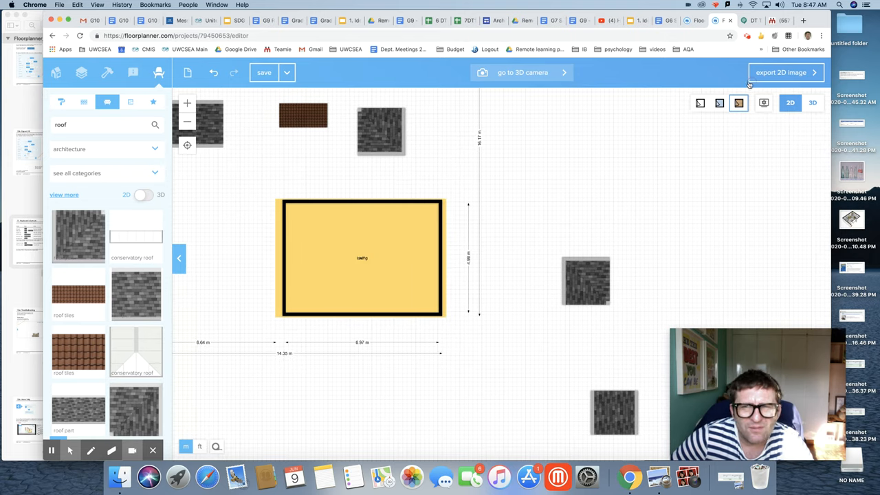
# Apply a brown tile texture from the Materials list to the yellow room surface.
pyautogui.click(360, 259)
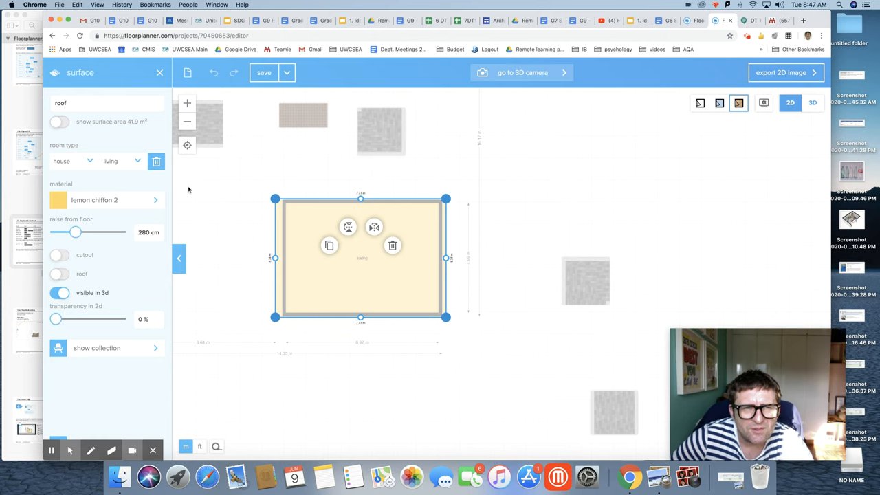
pyautogui.click(93, 200)
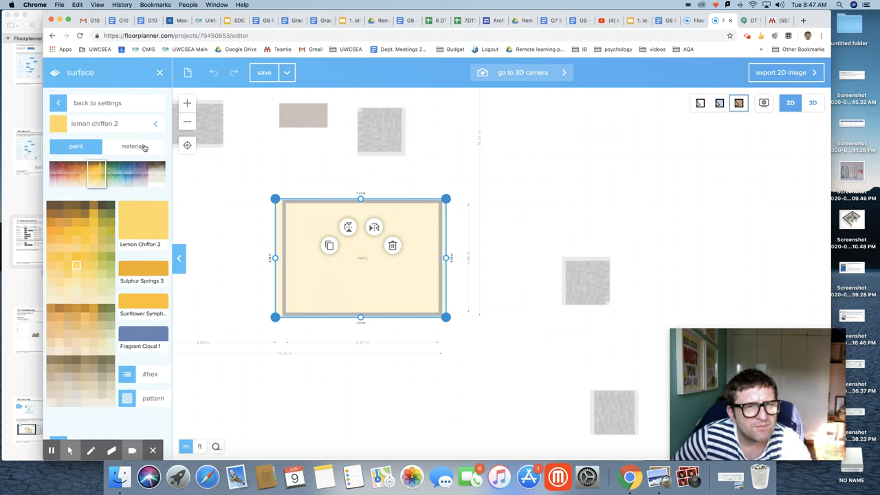
pyautogui.click(132, 145)
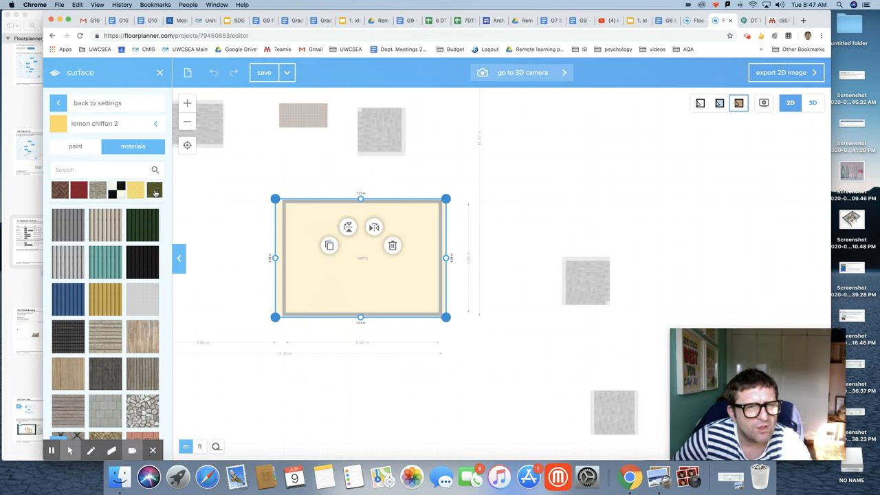
pyautogui.scroll(-3)
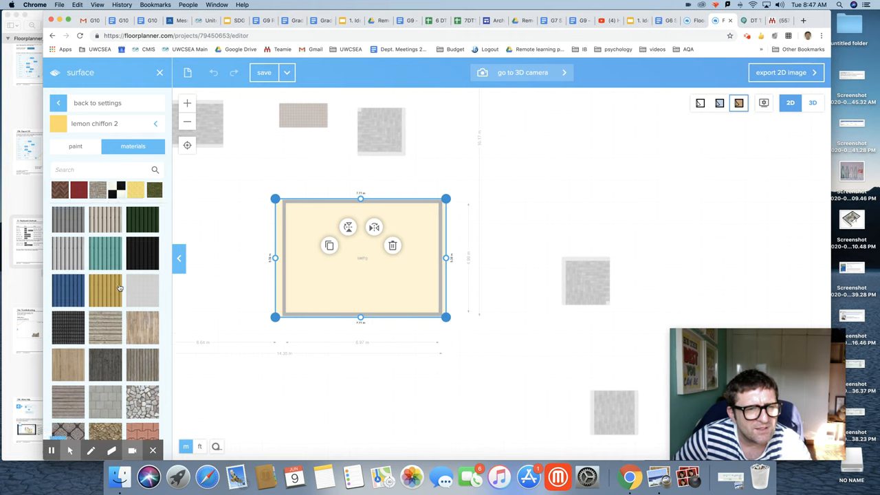
pyautogui.scroll(-3)
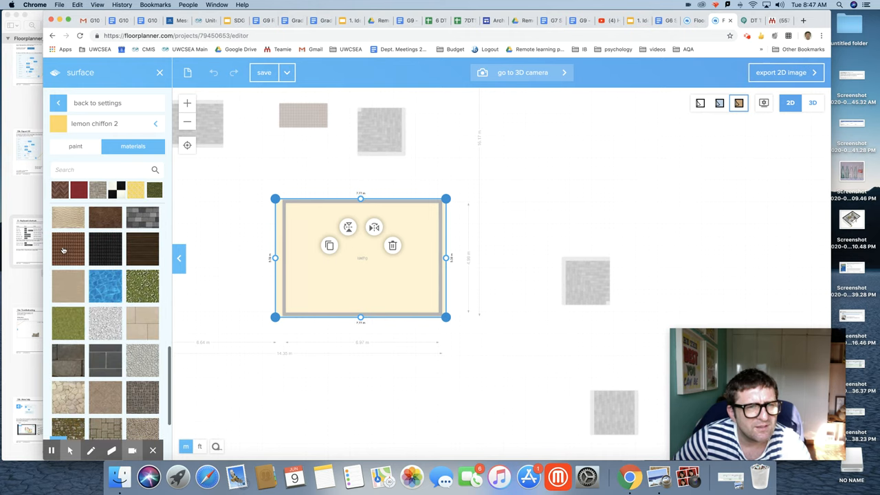
pyautogui.click(68, 249)
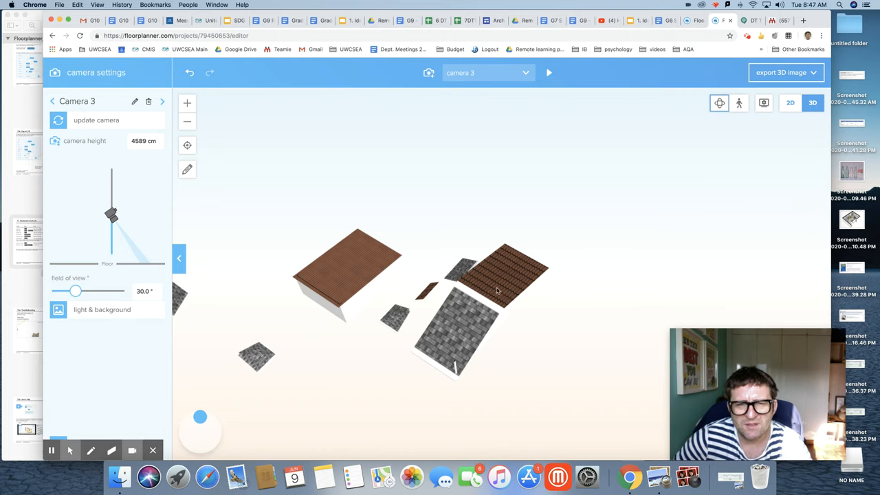
# Orbit the house in 3D to inspect the roofs, then return to 2D.
pyautogui.moveTo(112, 213); pyautogui.dragTo(112, 237)
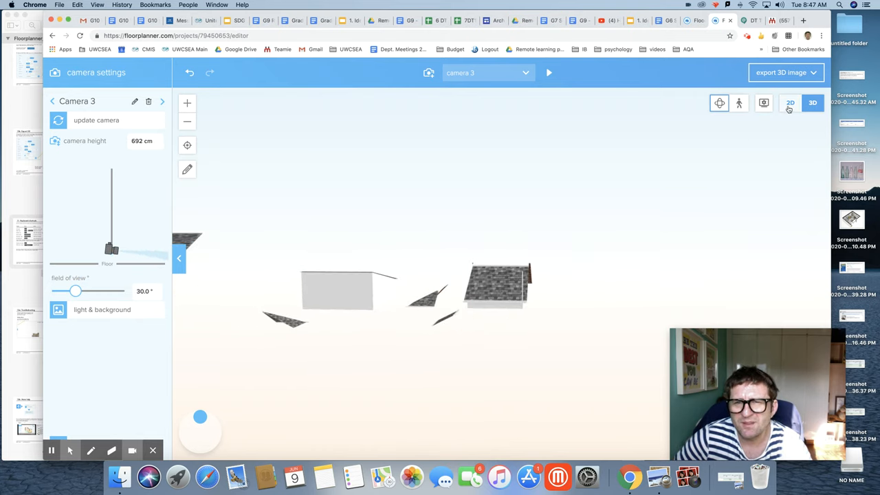
pyautogui.click(790, 102)
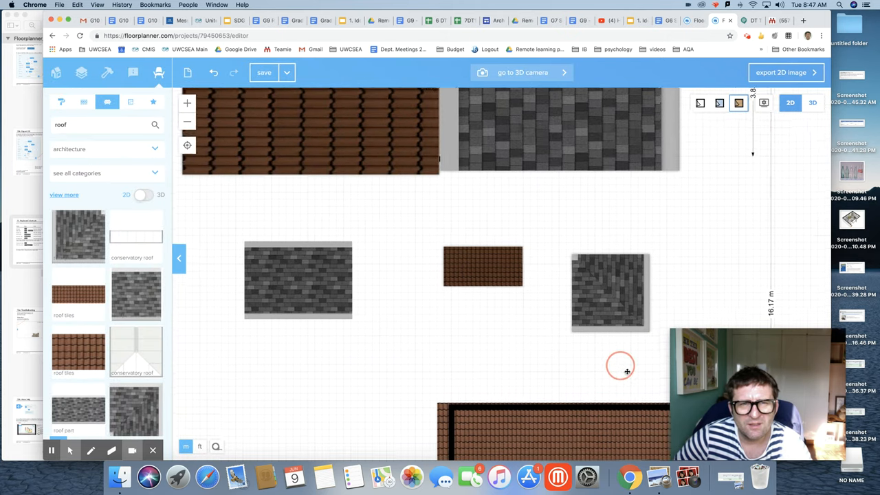
# Raise the brown tiled roof piece higher off the floor and check it in 3D.
pyautogui.click(313, 135)
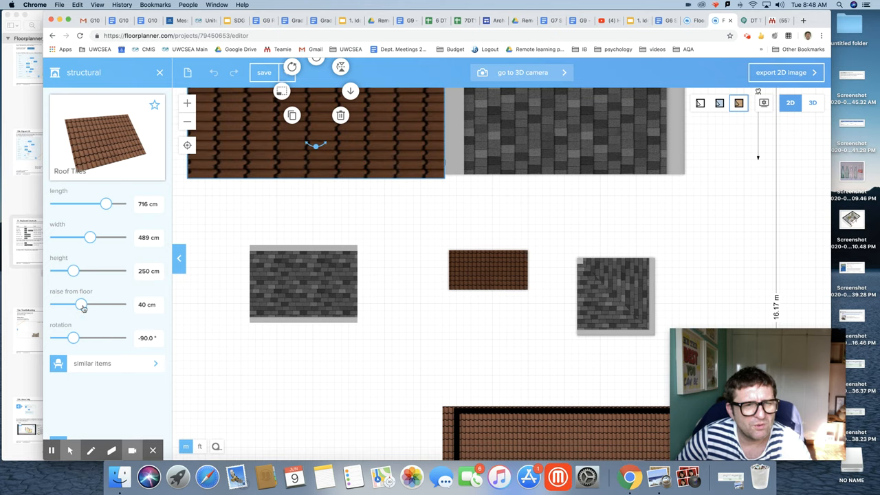
pyautogui.moveTo(82, 304); pyautogui.dragTo(95, 304)
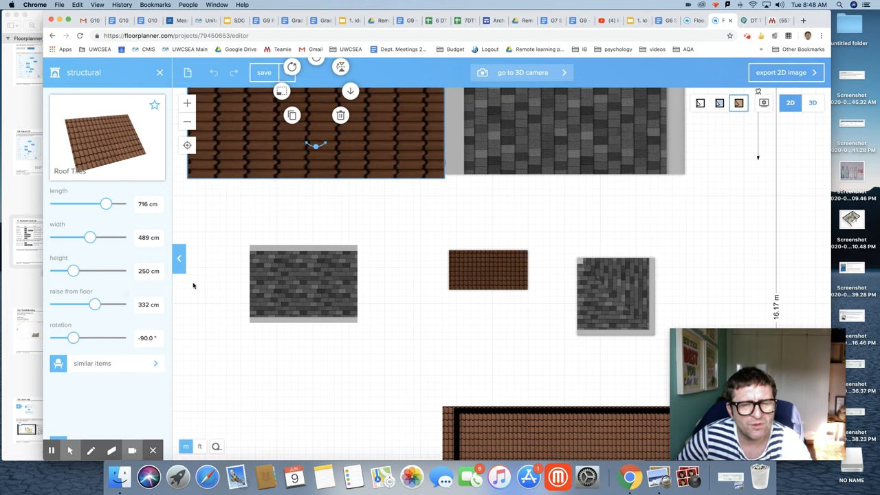
pyautogui.click(813, 102)
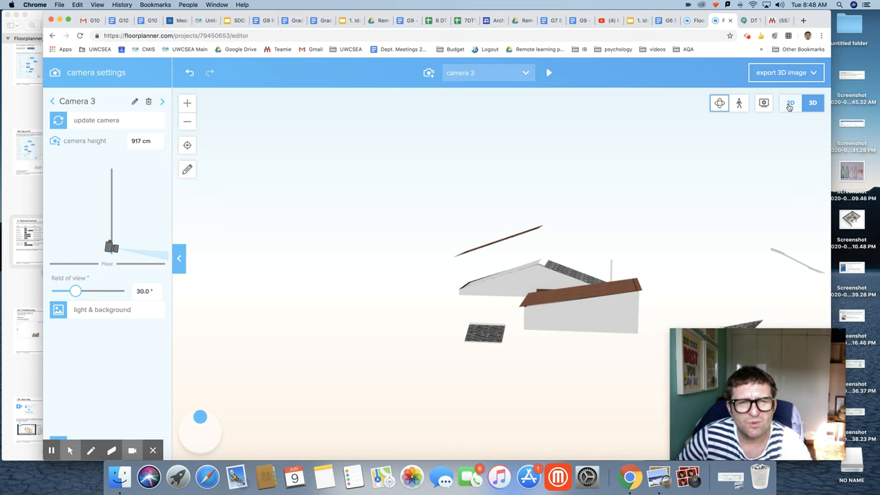
pyautogui.click(790, 102)
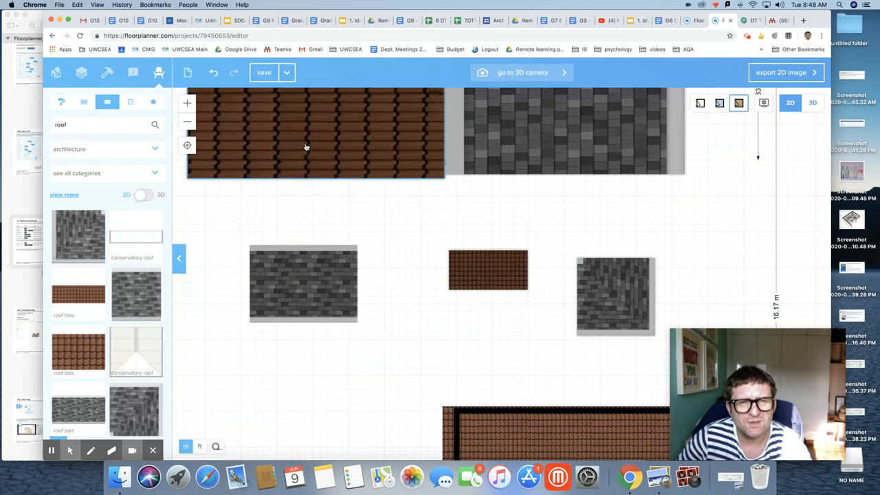
# Lower the brown roof piece to 40 cm above the floor and view it in 3D.
pyautogui.click(306, 146)
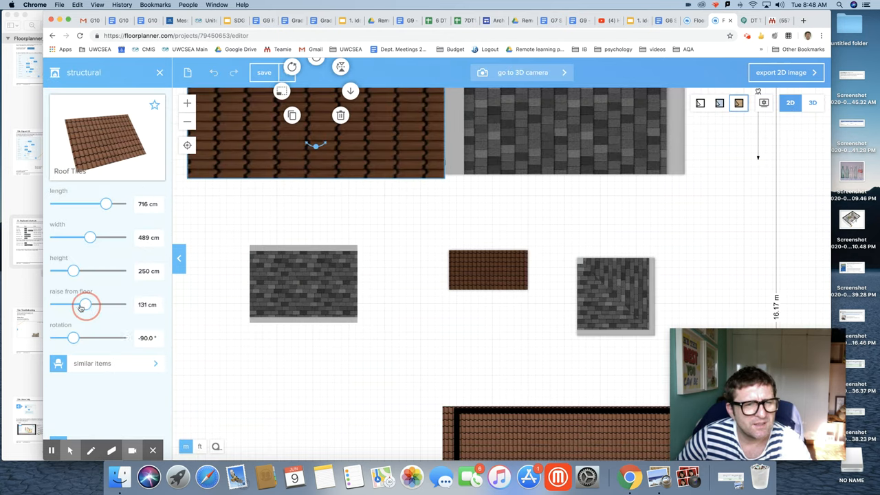
pyautogui.moveTo(85, 305); pyautogui.dragTo(74, 306)
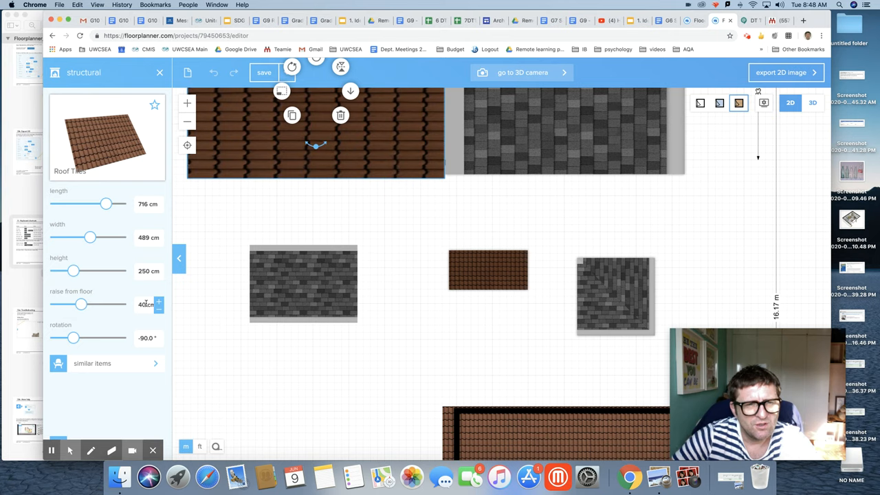
pyautogui.click(813, 102)
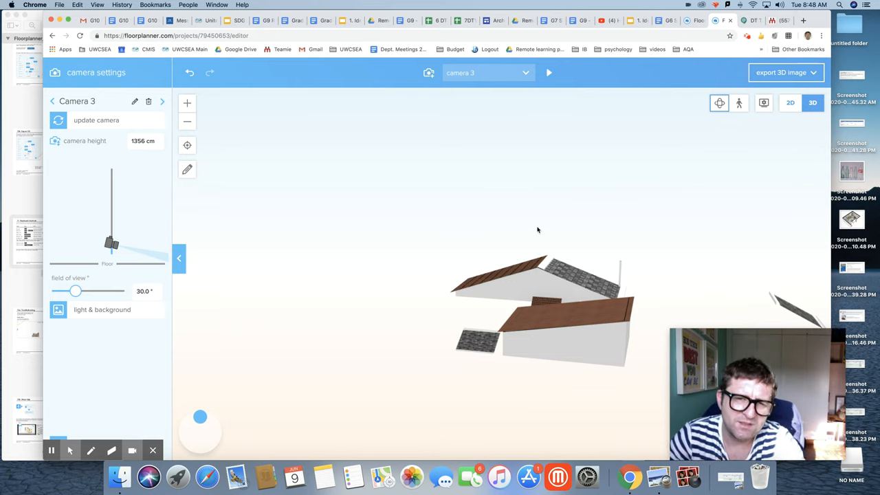
# Return to the 2D plan and check the brown tiled roof piece, reading 40 cm above the floor.
pyautogui.click(790, 102)
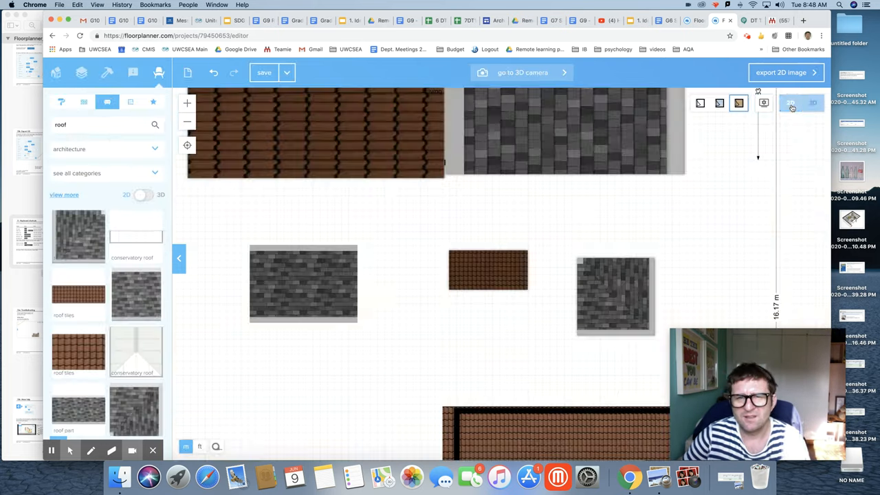
pyautogui.click(789, 102)
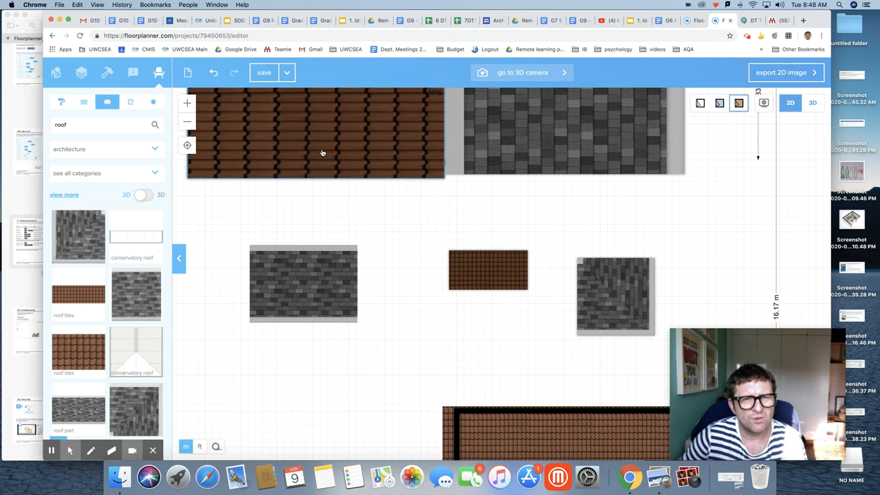
pyautogui.click(315, 144)
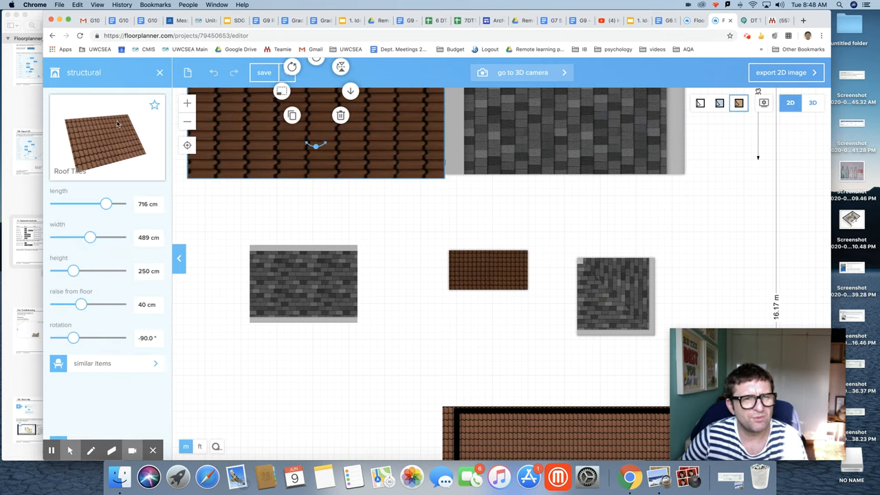
pyautogui.click(159, 71)
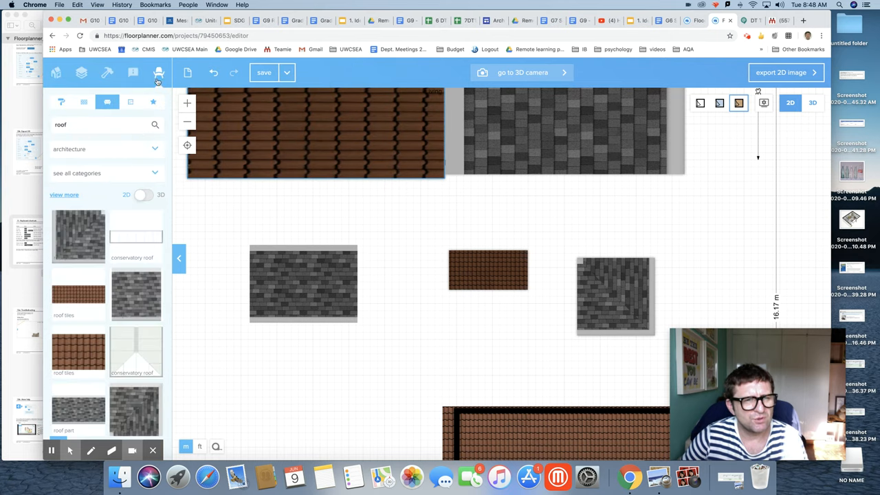
pyautogui.moveTo(145, 90)
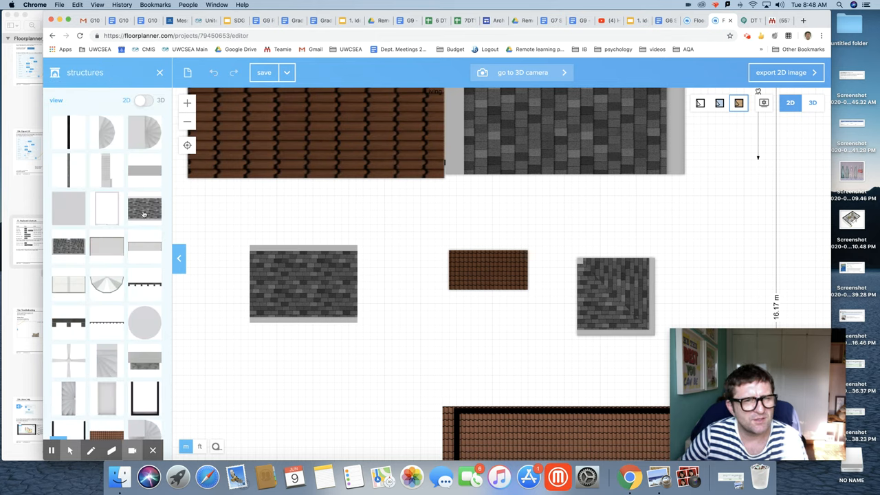
# Place a grey roof part just below the left grey one and view the house in 3D.
pyautogui.moveTo(144, 209); pyautogui.dragTo(316, 337)
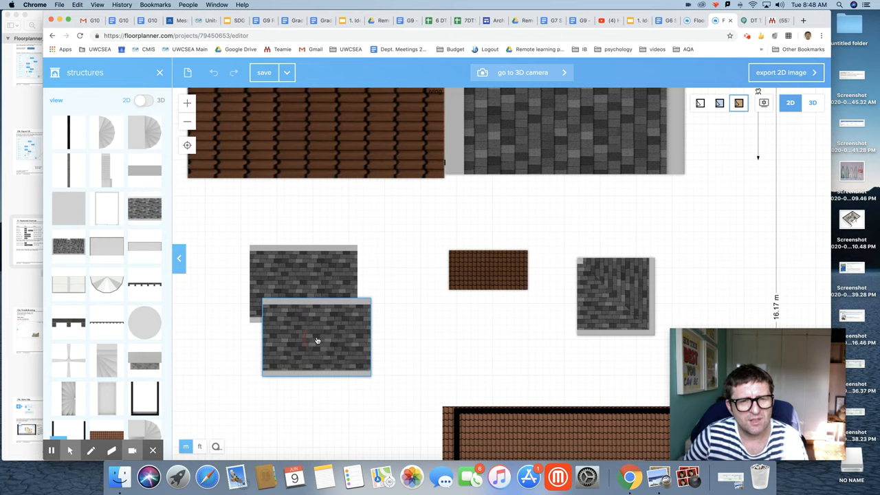
pyautogui.click(316, 337)
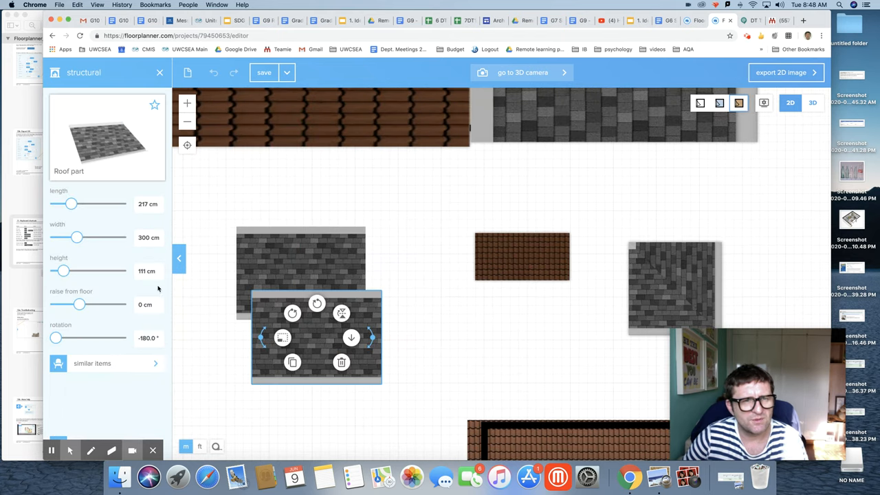
pyautogui.click(813, 102)
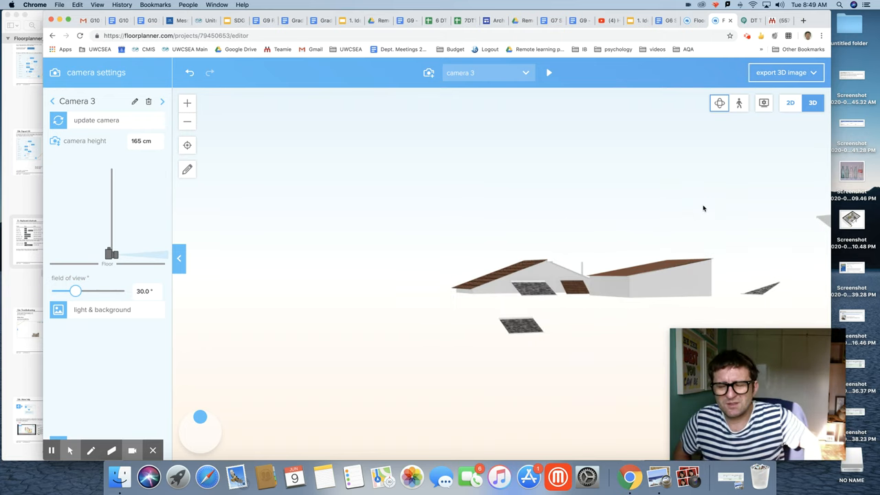
pyautogui.moveTo(707, 167)
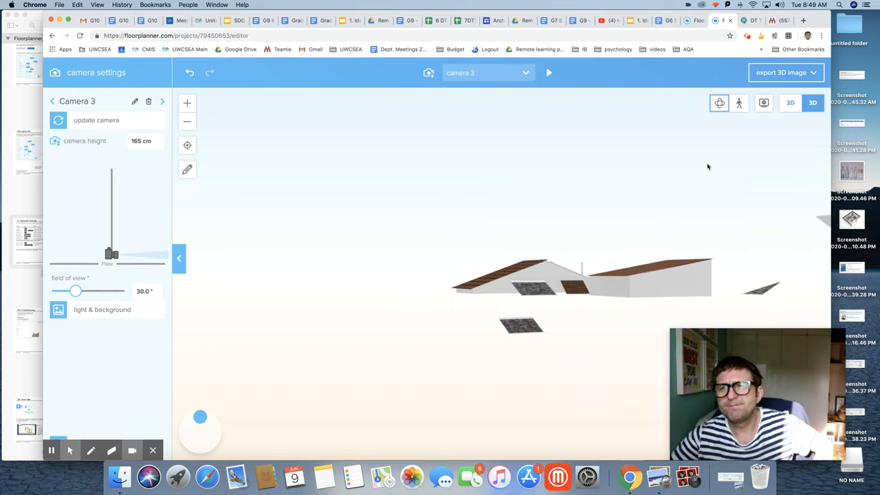